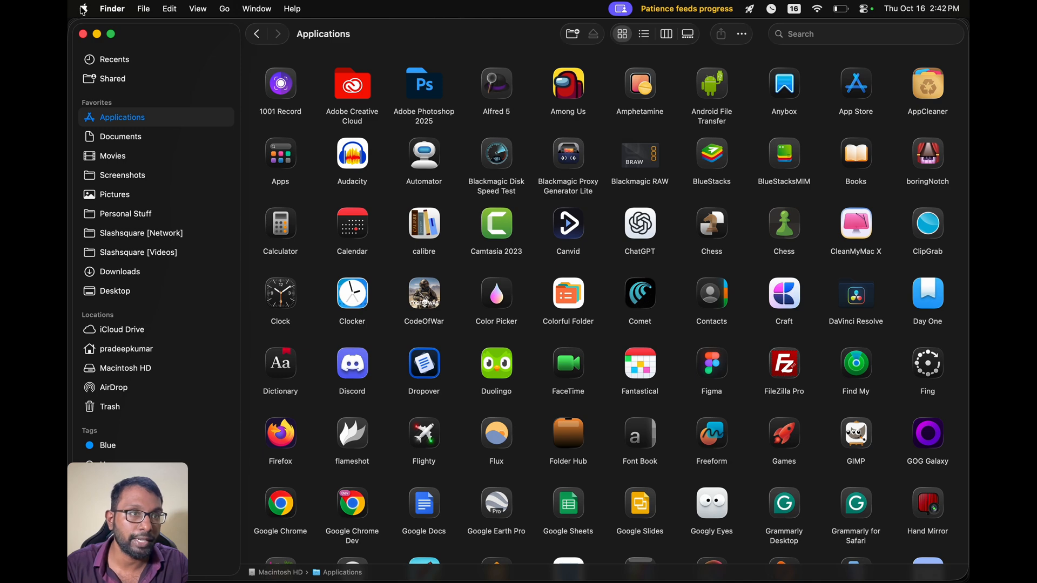
# - Launch System Settings from the Apple menu, landing on the Bluetooth pane
pyautogui.click(84, 8)
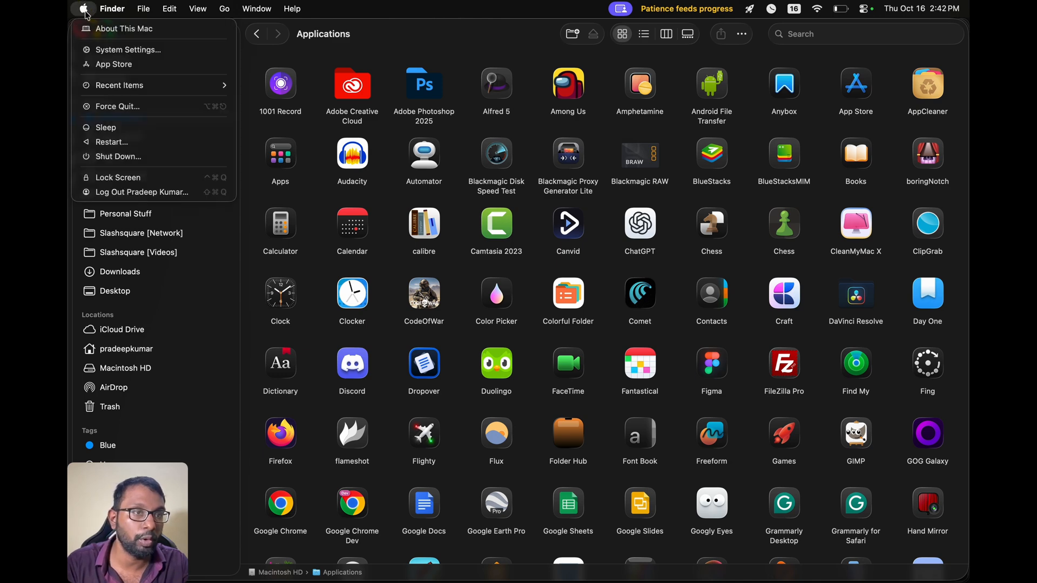
pyautogui.click(128, 49)
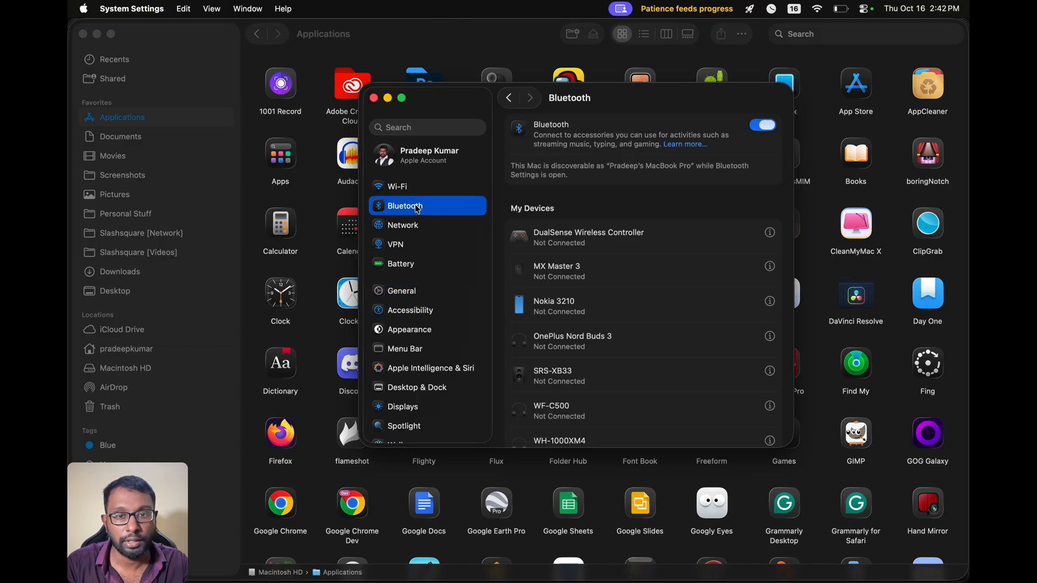
# - Connect the Keychron K2 from Nearby Devices so it shows Connected under My Devices
pyautogui.scroll(-3)
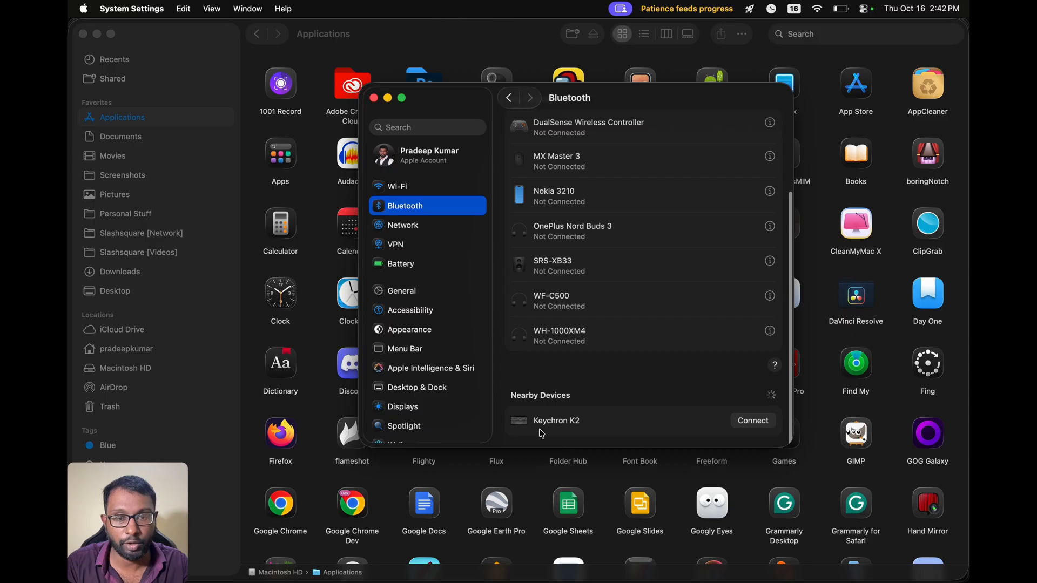
pyautogui.moveTo(748, 426)
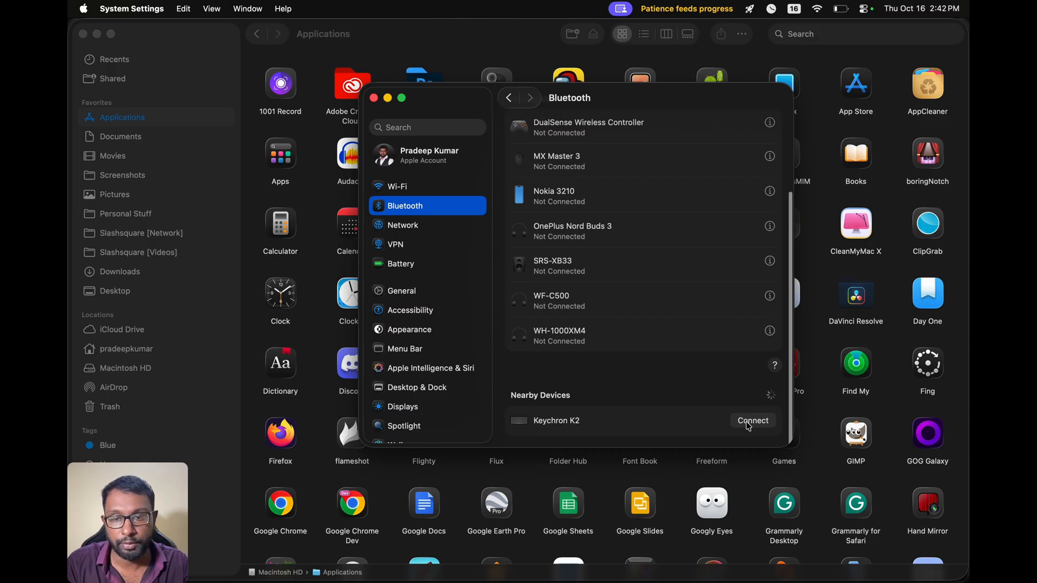
pyautogui.click(752, 420)
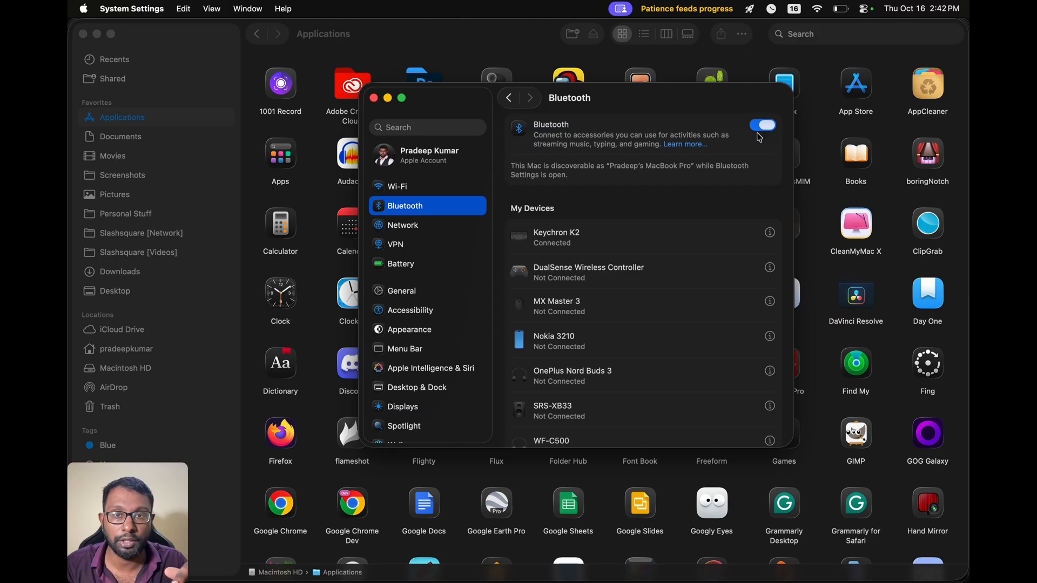
pyautogui.moveTo(615, 247)
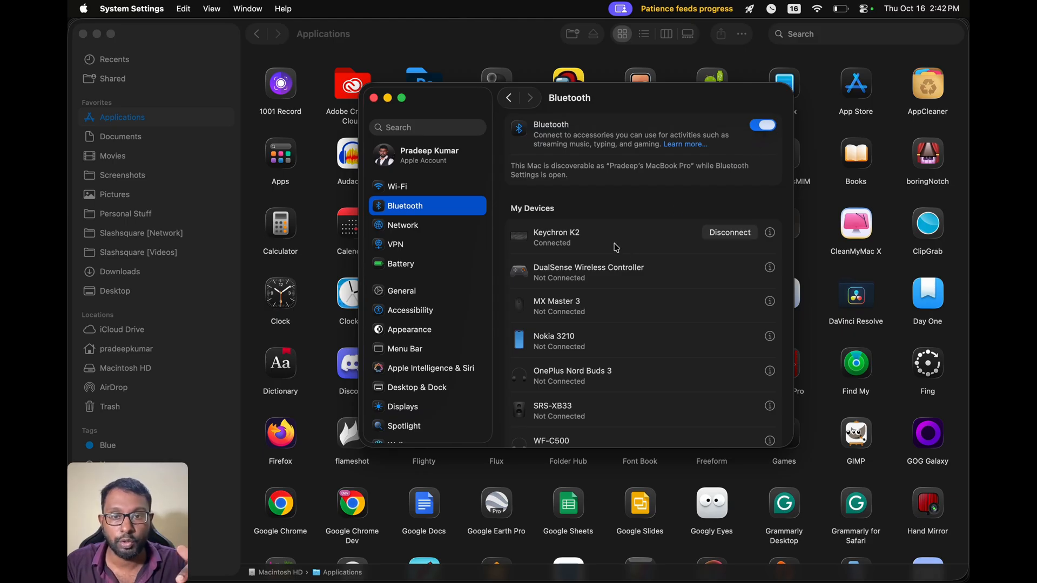
pyautogui.rightClick(615, 238)
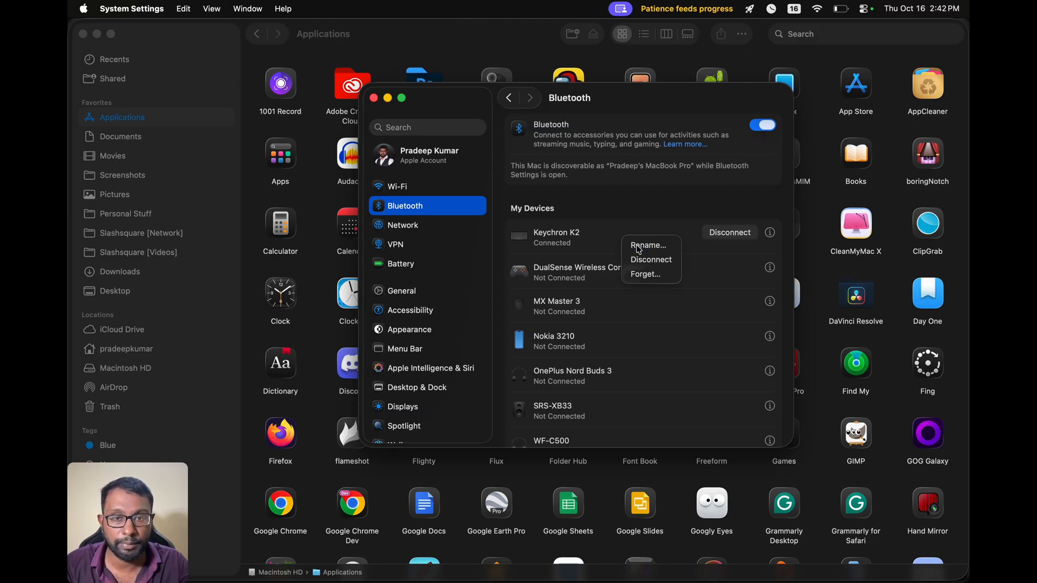
pyautogui.click(648, 245)
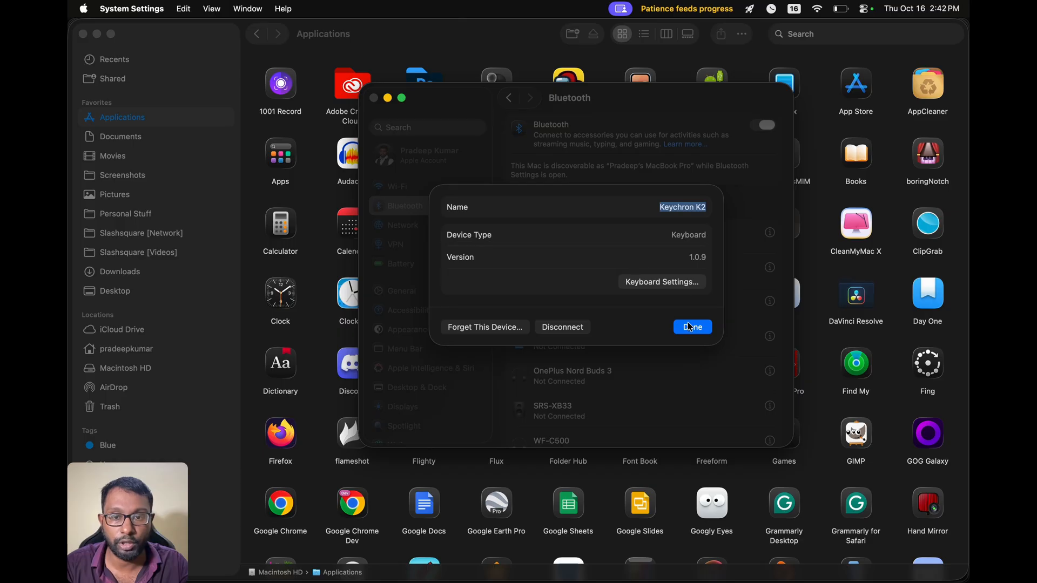
pyautogui.click(691, 327)
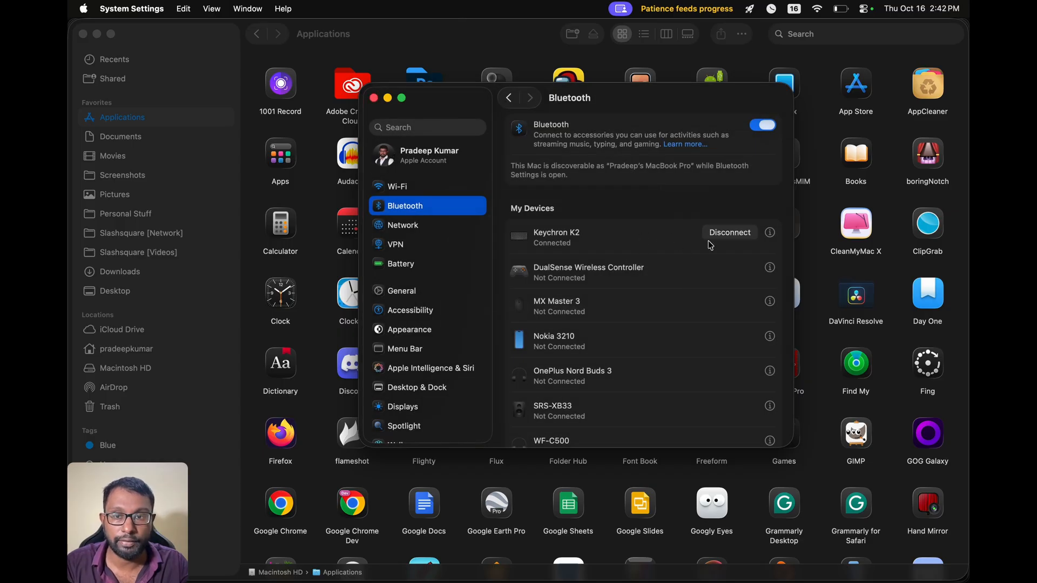